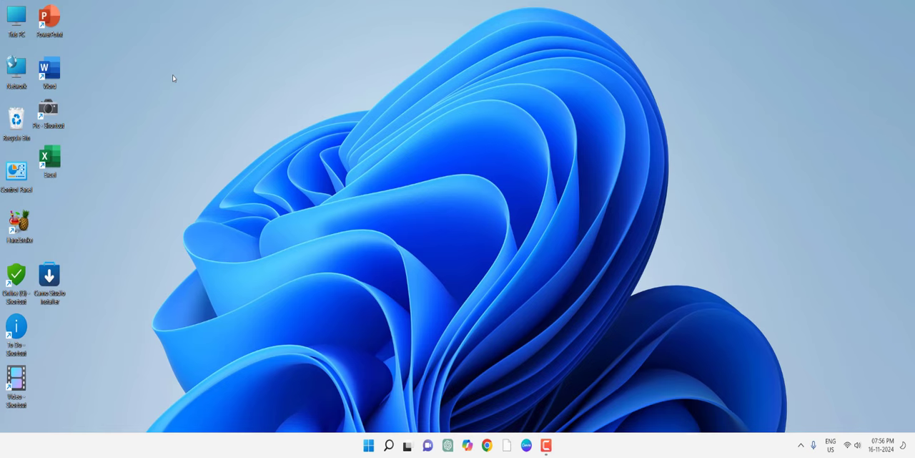
{"action": "key", "text": "ctrl+shift+win+alt+x"}
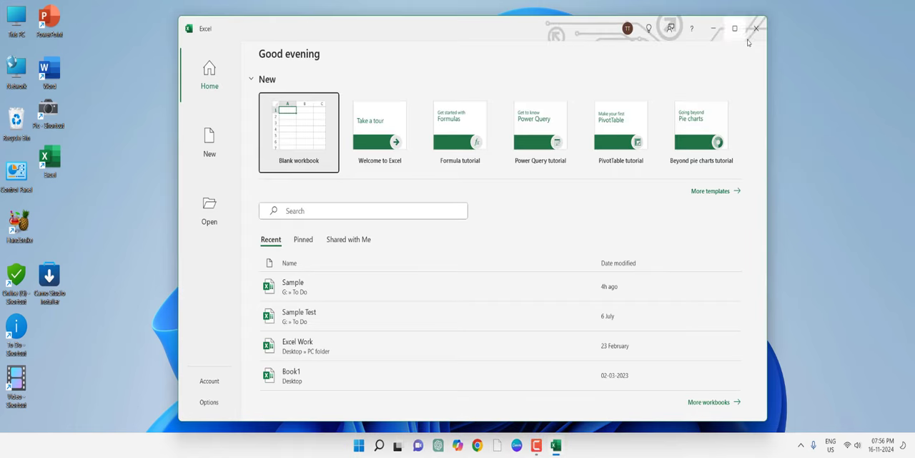
{"action": "left_click", "coordinate": [755, 29]}
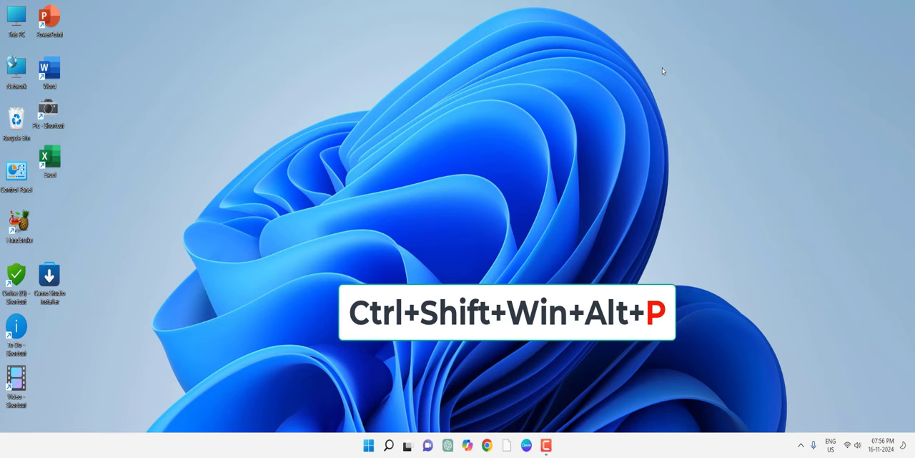
{"action": "key", "text": "Ctrl+Shift+Win+Alt+P"}
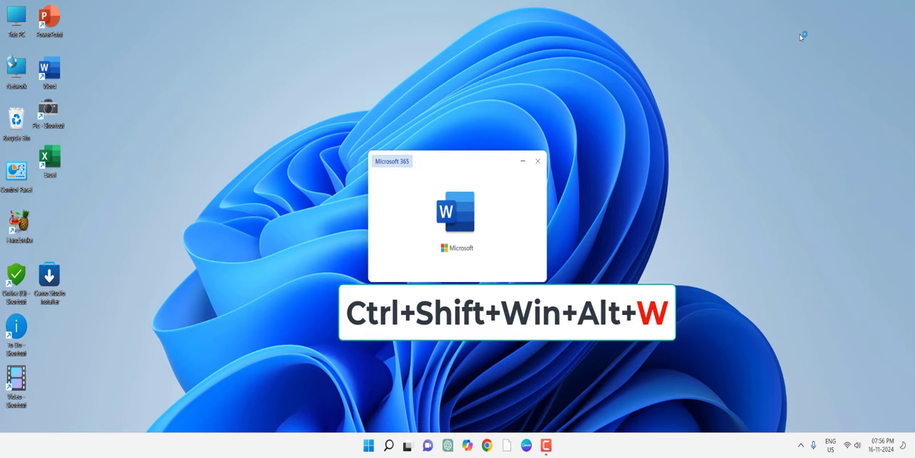
{"action": "key", "text": "Ctrl+Shift+Win+Alt+W"}
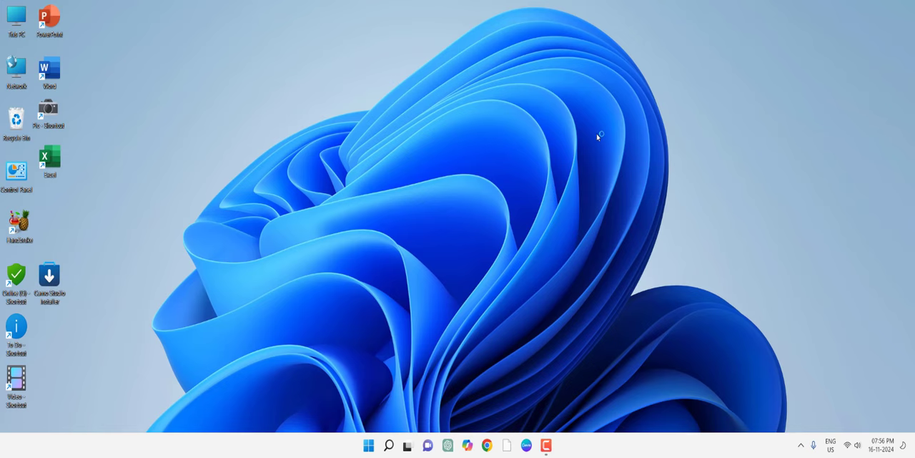
{"action": "key", "text": "ctrl+shift+win+alt+o"}
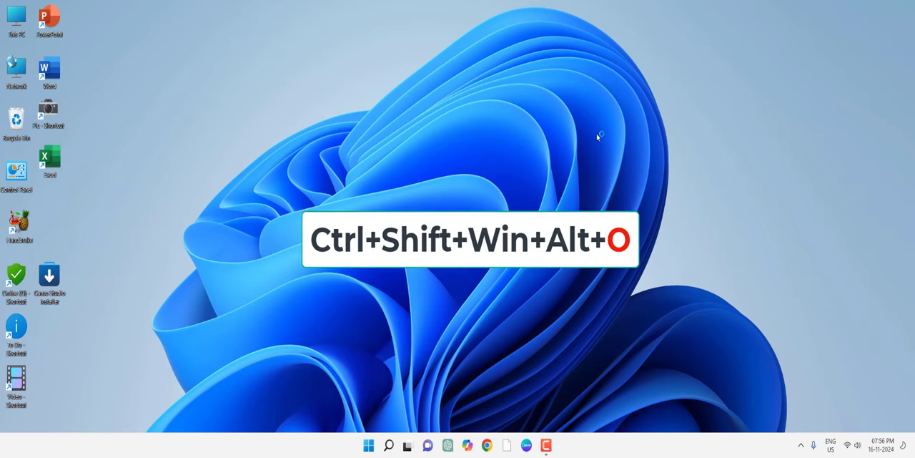
{"action": "key", "text": "Ctrl+Shift+Win+Alt+O"}
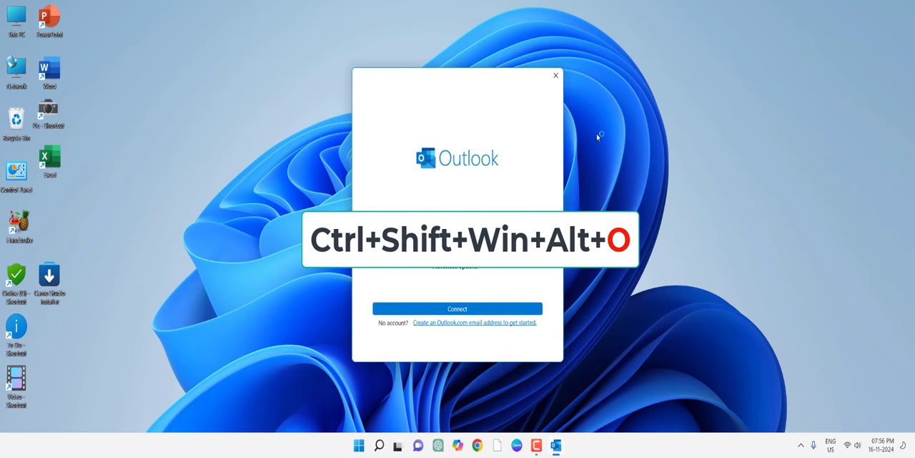
{"action": "left_click", "coordinate": [555, 74]}
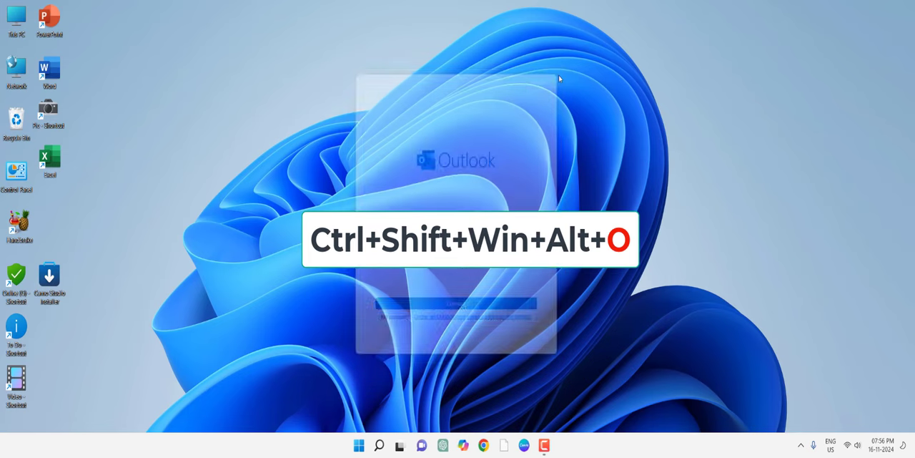